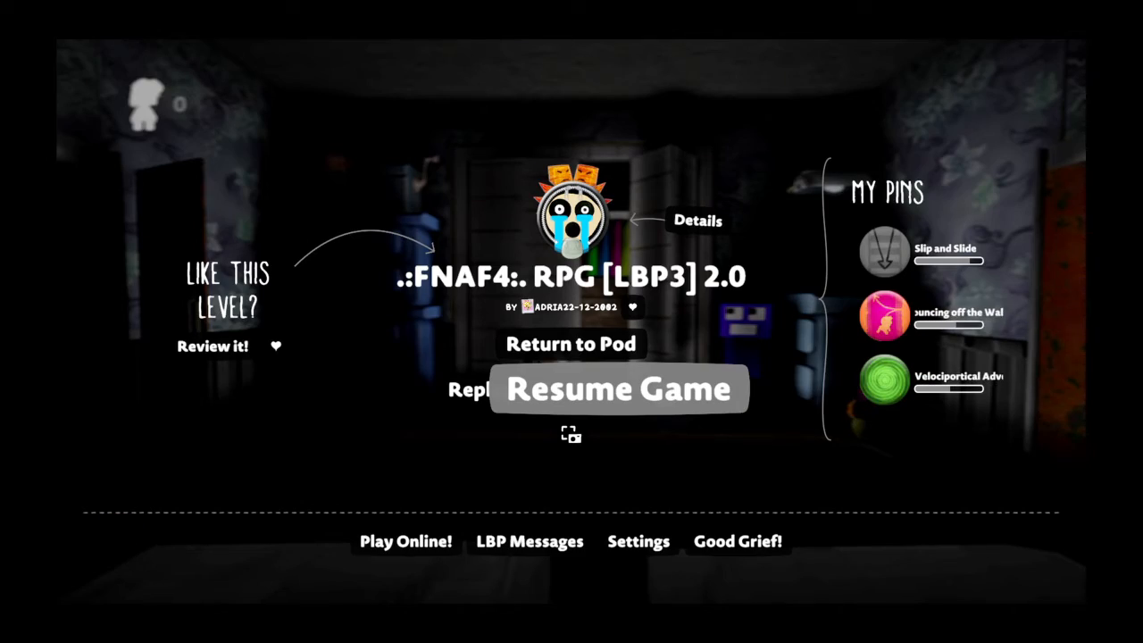
Step: Resume the FNAF4 RPG level from the pause menu
left_click(619, 390)
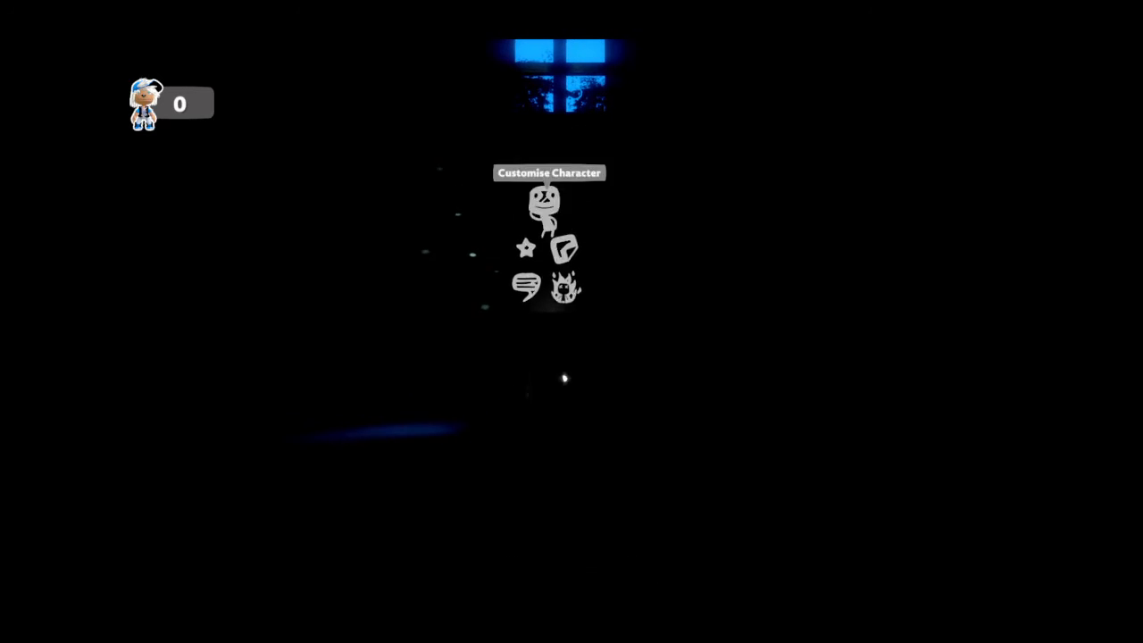
Step: Choose Customise Character to show Sackboy's saved costumes and outfits
left_click(549, 199)
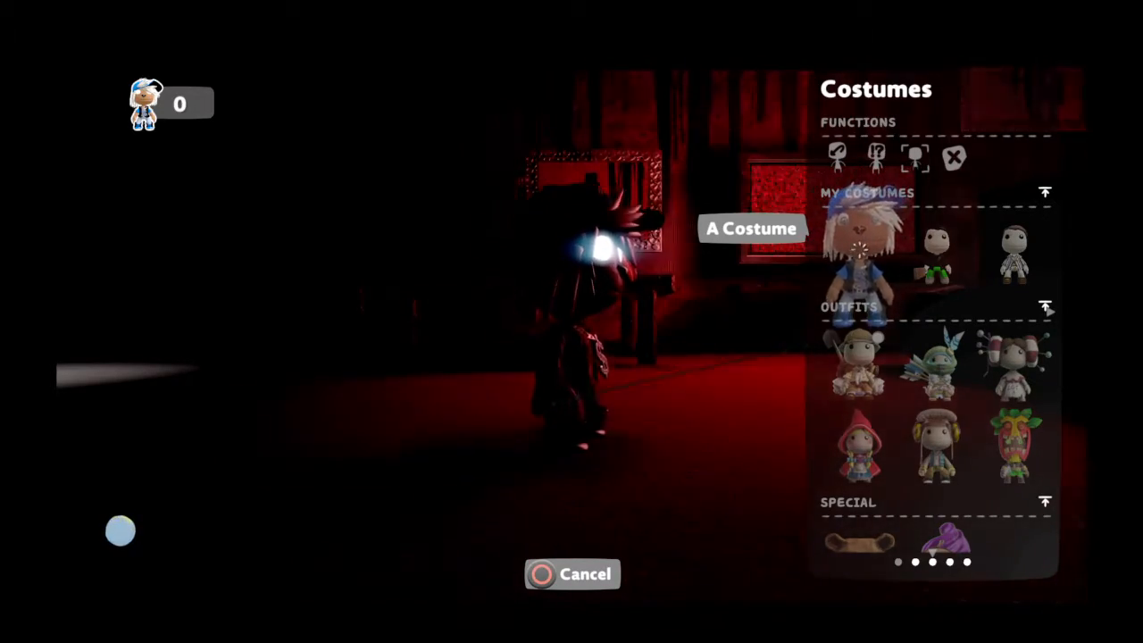
Step: Dress Sackboy in the spiky-haired saved costume and close the menu back to the bedroom
left_click(571, 574)
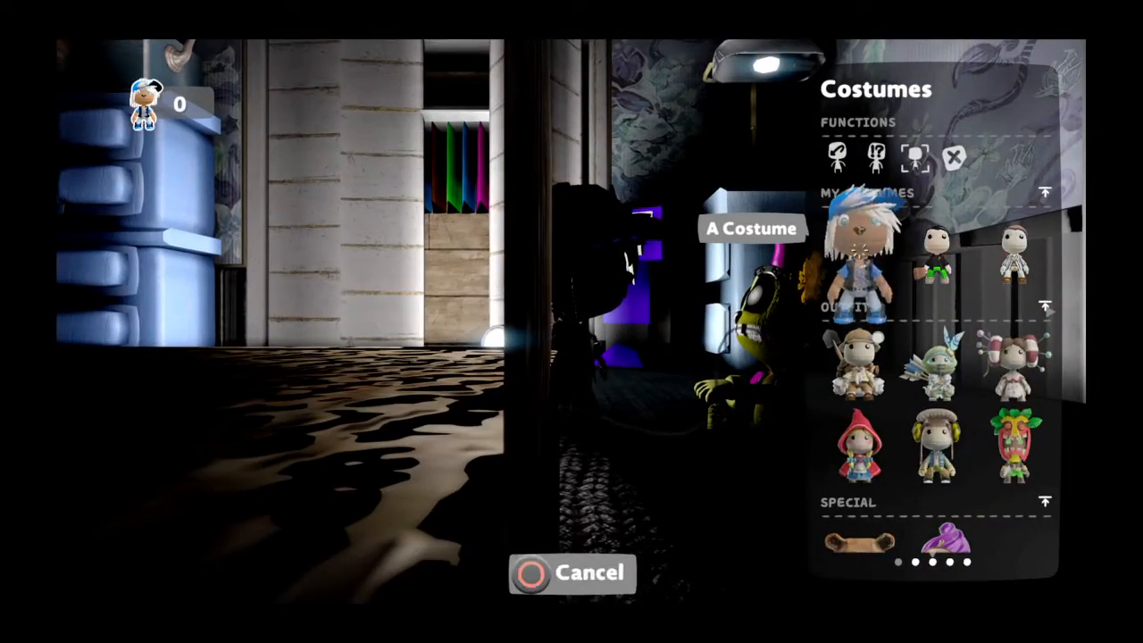
left_click(572, 572)
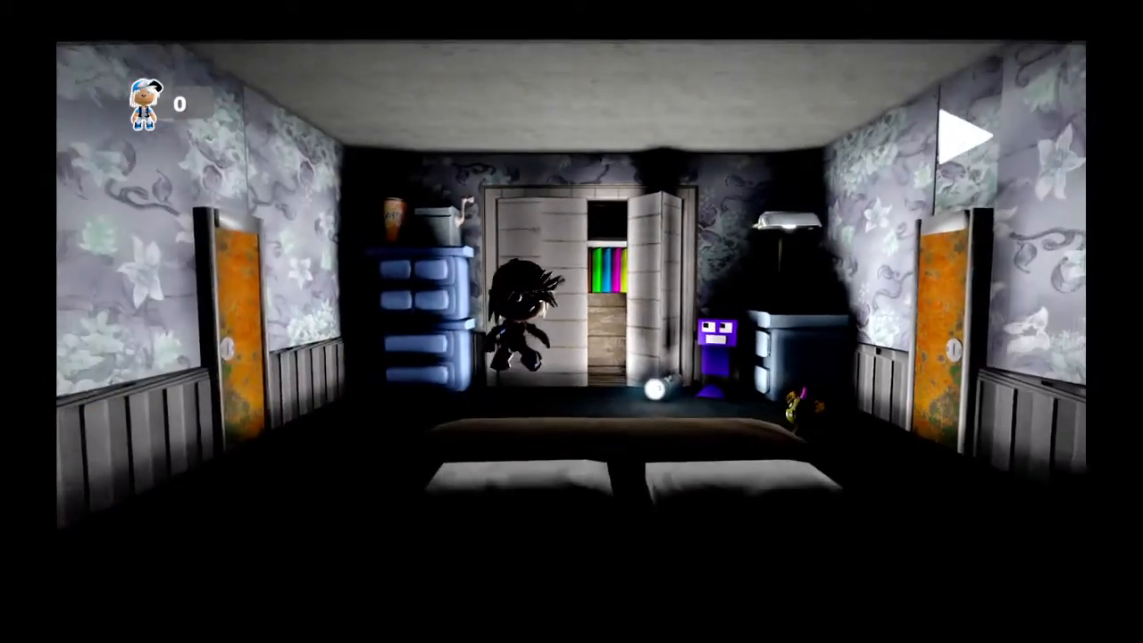